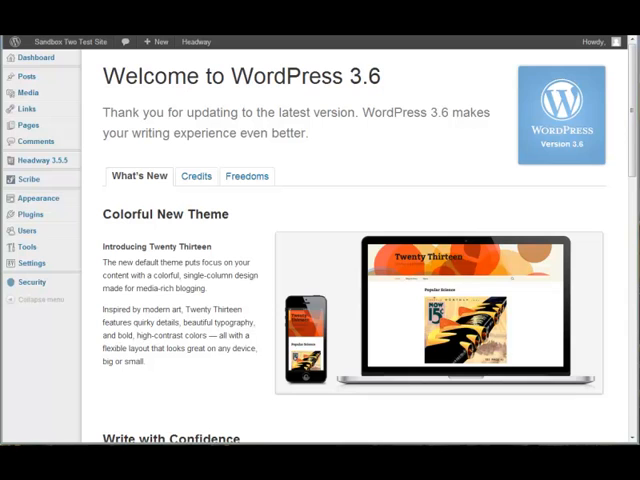
mouse_move(612, 196)
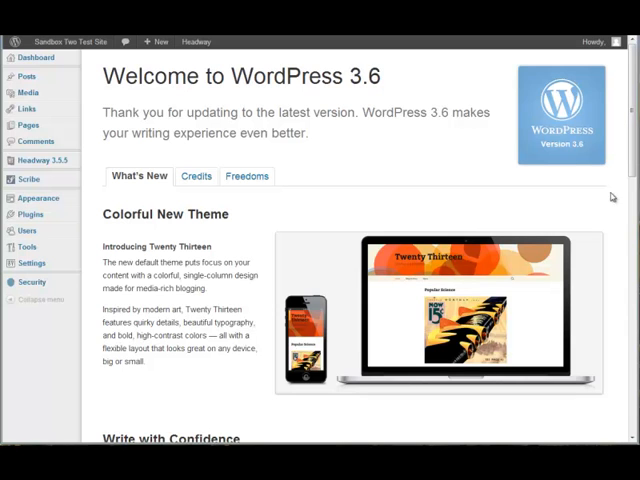
mouse_move(612, 196)
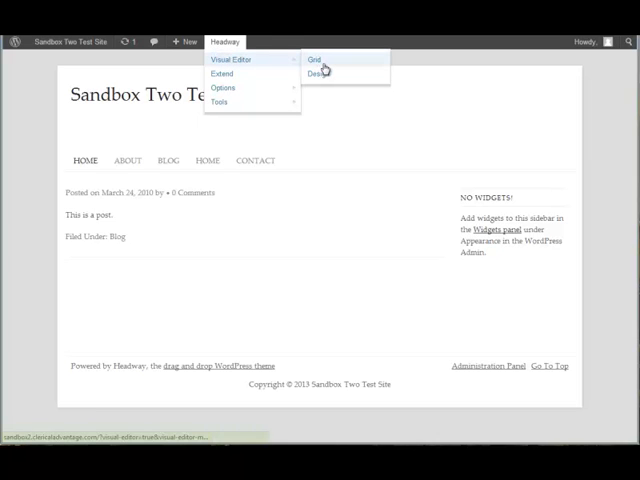
Review the Add Wrapper choices in the grid editor with the side panel collapsed, then go back to the live site
left_click(316, 58)
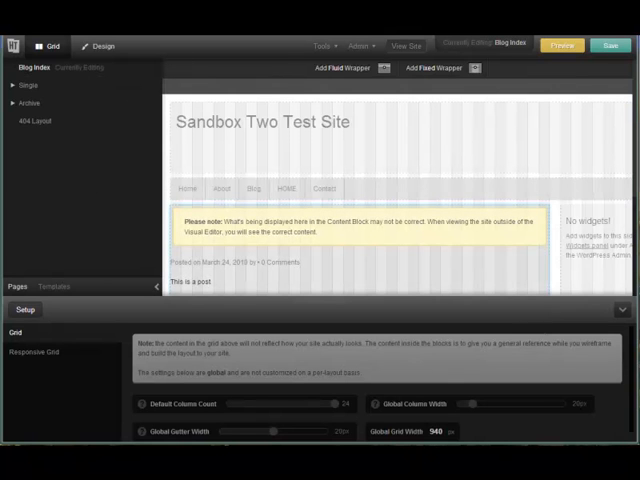
mouse_move(142, 270)
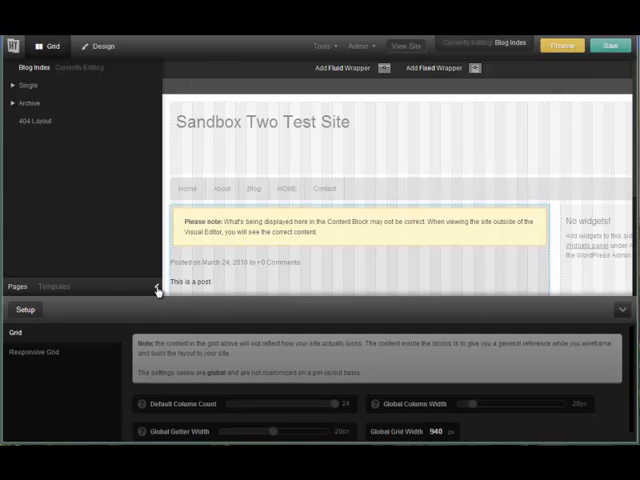
left_click(156, 288)
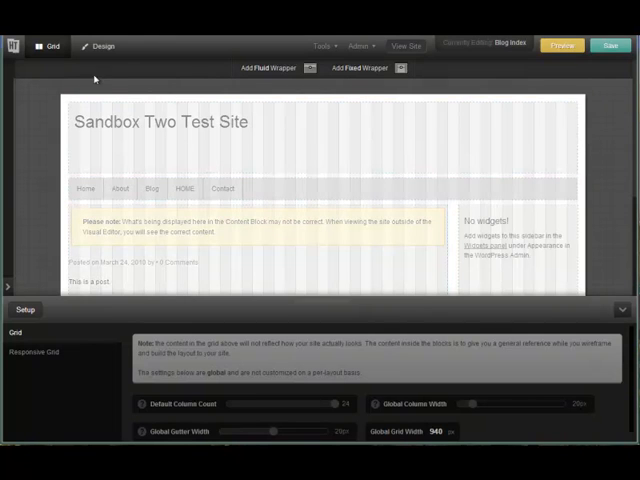
left_click(310, 68)
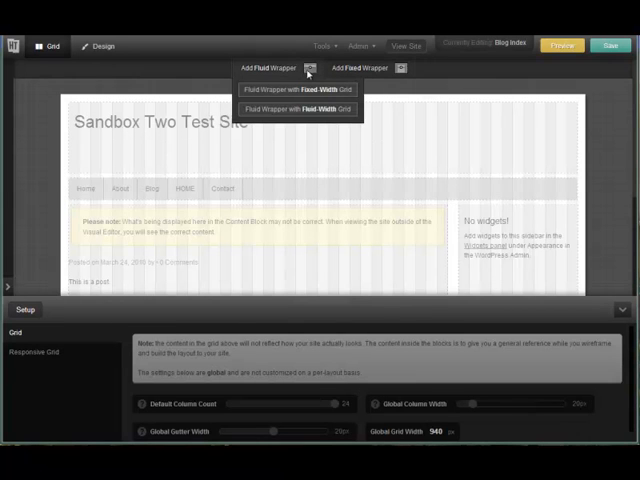
mouse_move(248, 68)
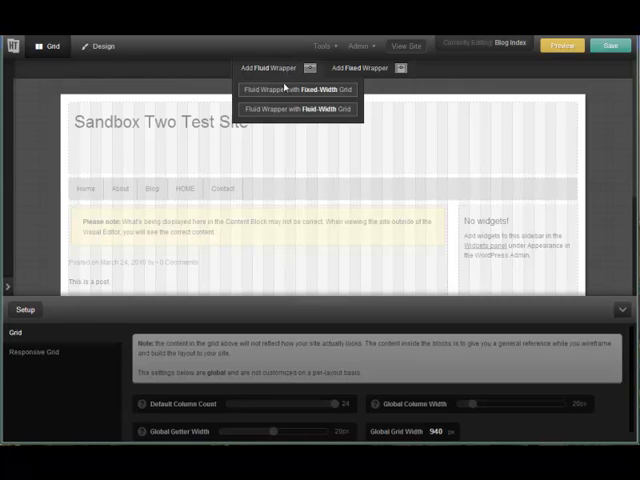
mouse_move(284, 108)
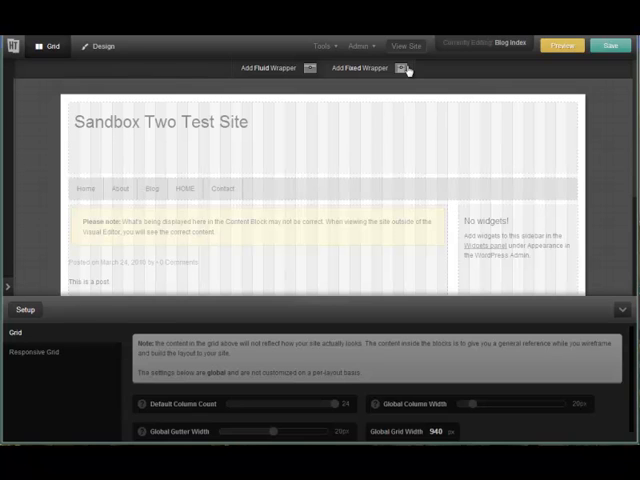
left_click(358, 46)
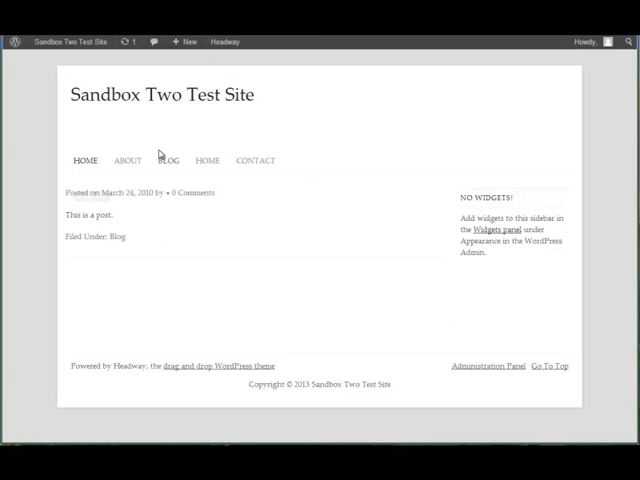
Reopen the Headway Visual Editor from the front-end admin bar
left_click(224, 40)
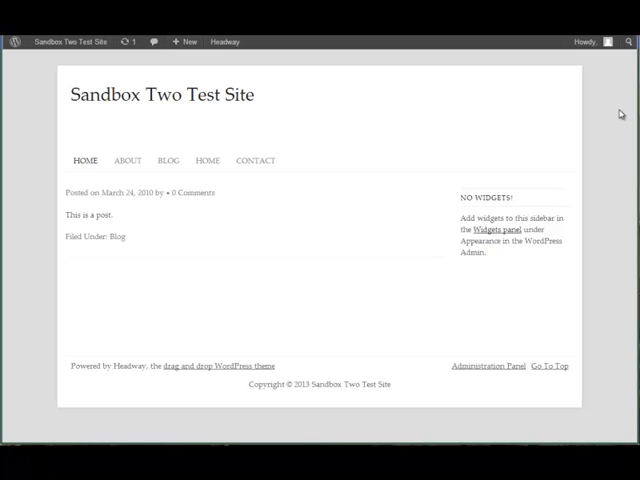
mouse_move(228, 64)
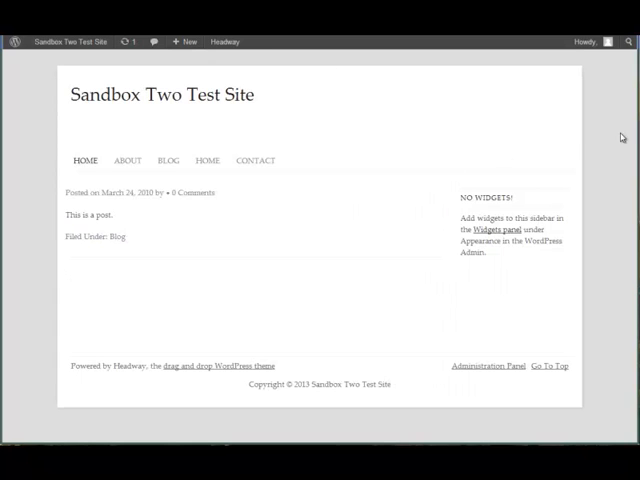
mouse_move(72, 138)
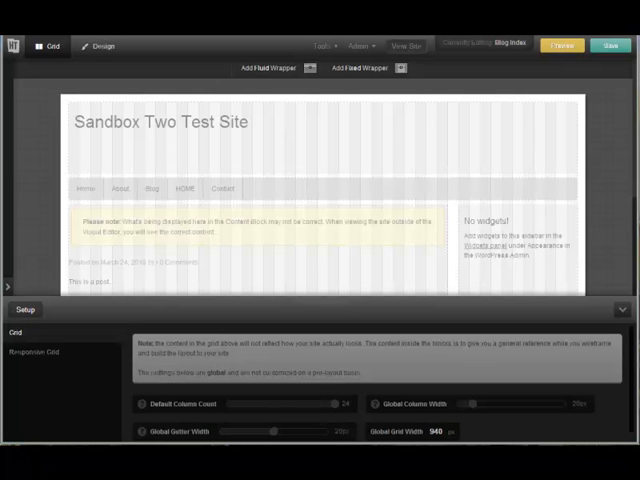
mouse_move(410, 200)
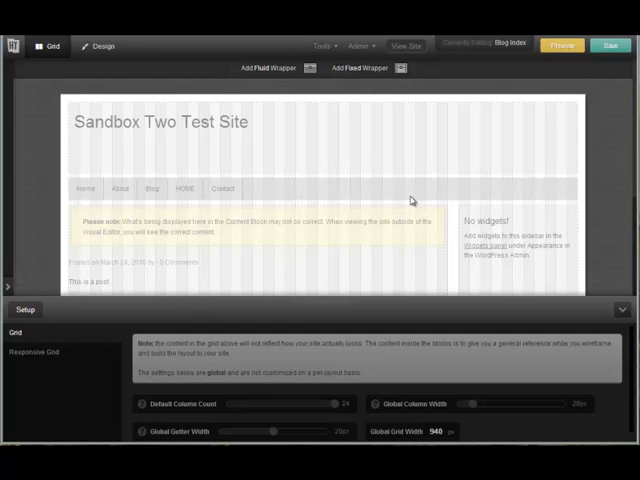
mouse_move(330, 76)
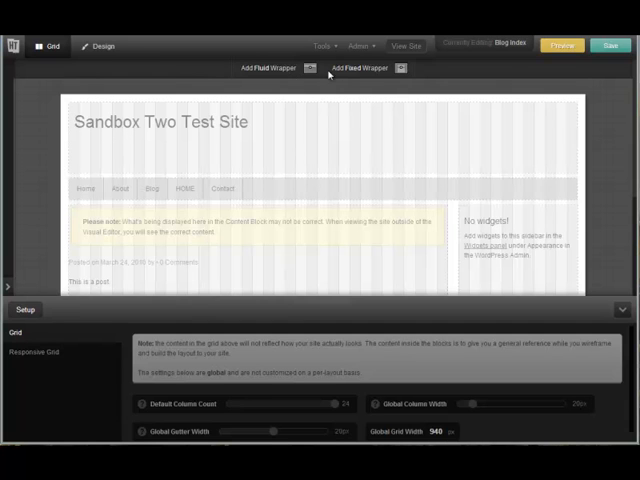
mouse_move(118, 90)
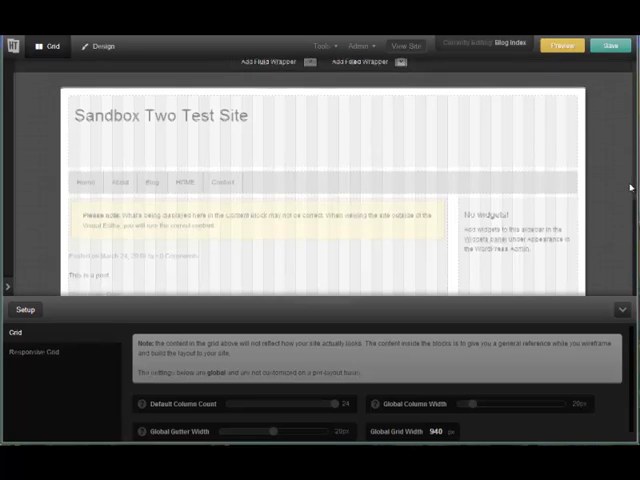
scroll("down", 3)
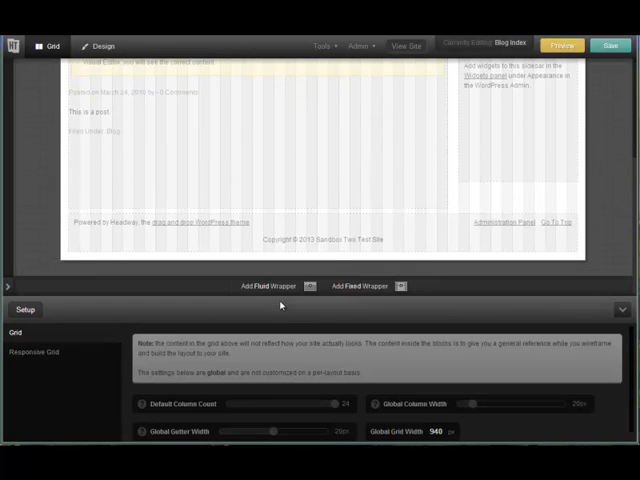
mouse_move(416, 292)
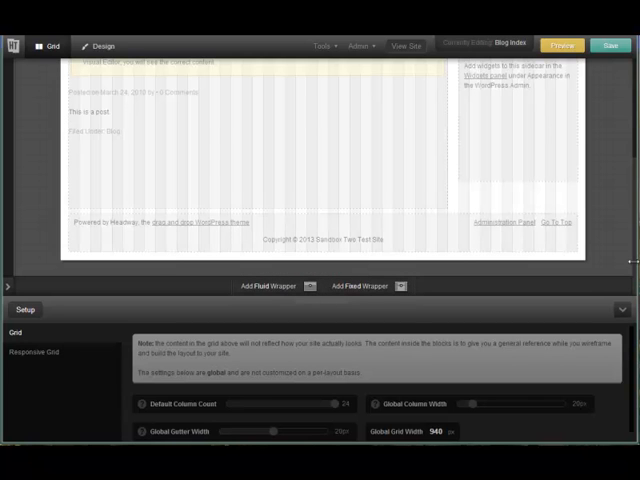
scroll("up", 3)
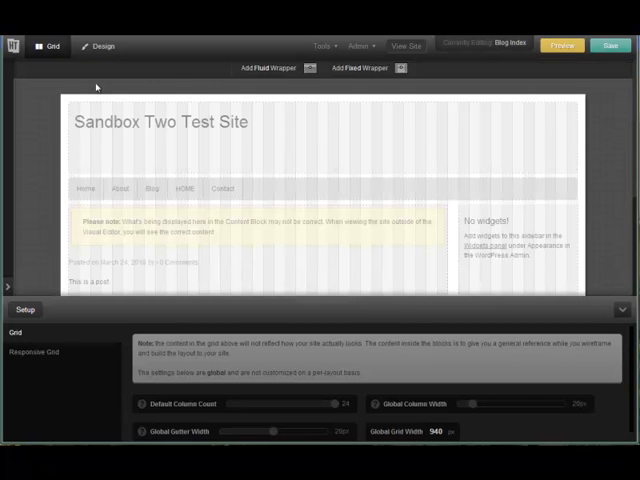
mouse_move(158, 144)
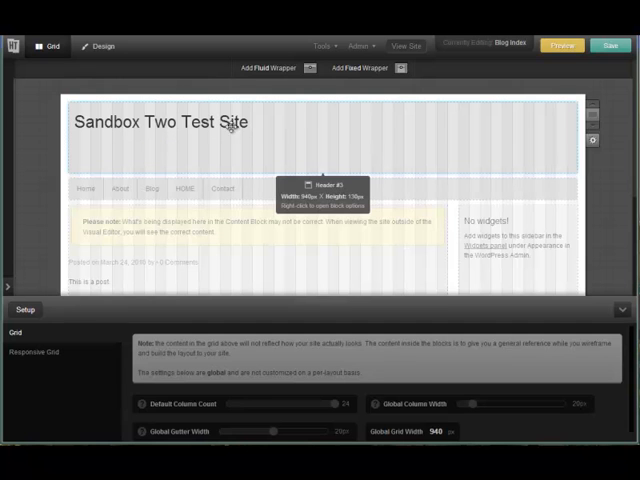
Show the list of fluid and fixed wrapper types that can be added
left_click(308, 68)
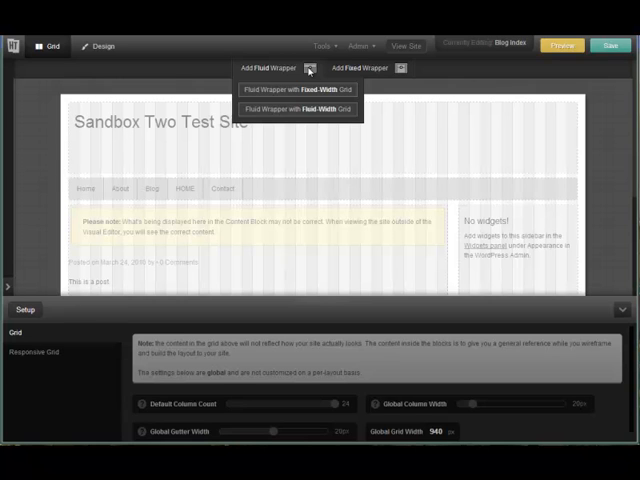
mouse_move(316, 116)
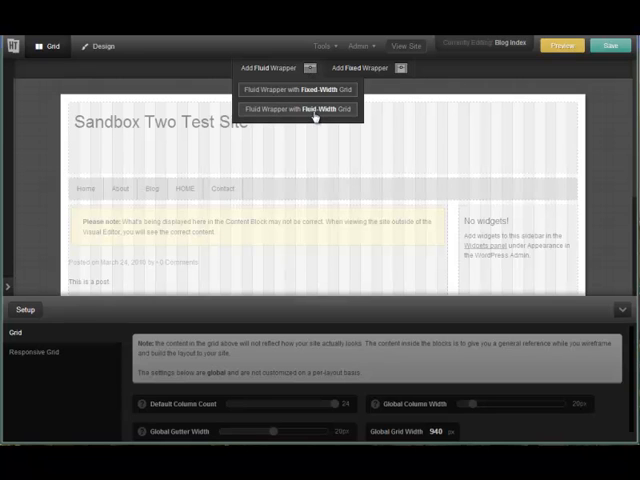
Add a new wrapper to the layout as an empty grid section
left_click(294, 108)
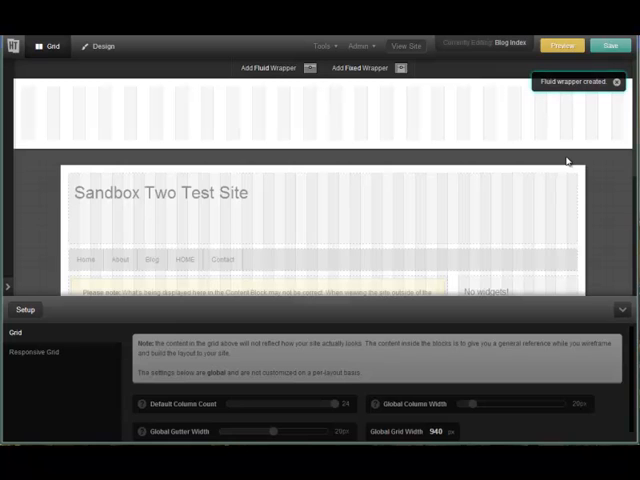
mouse_move(560, 160)
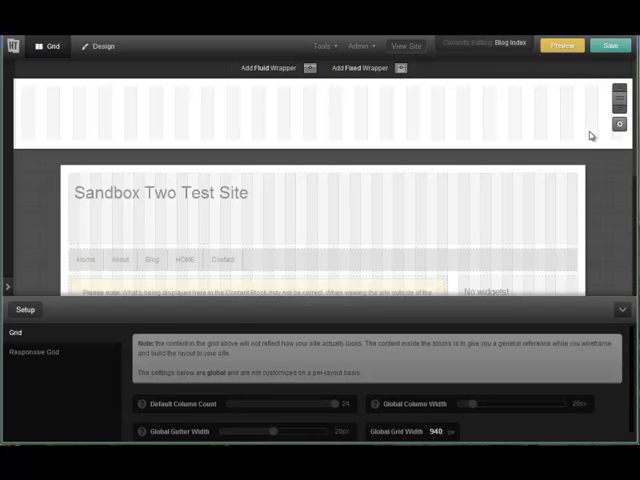
mouse_move(368, 116)
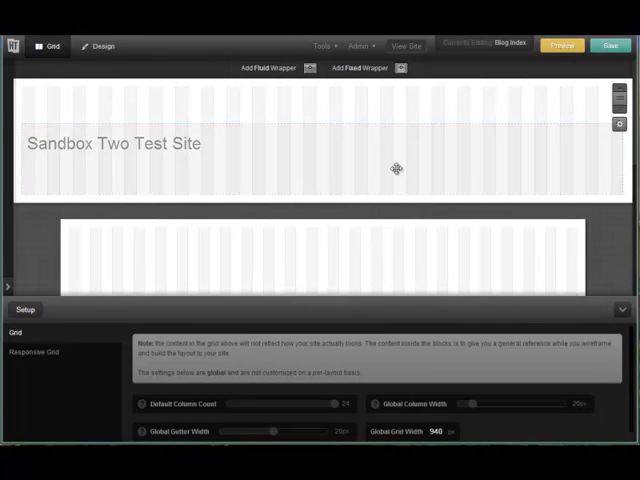
mouse_move(410, 82)
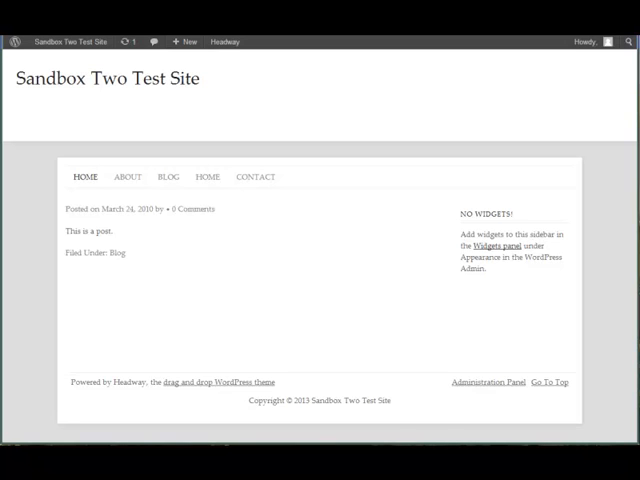
mouse_move(36, 96)
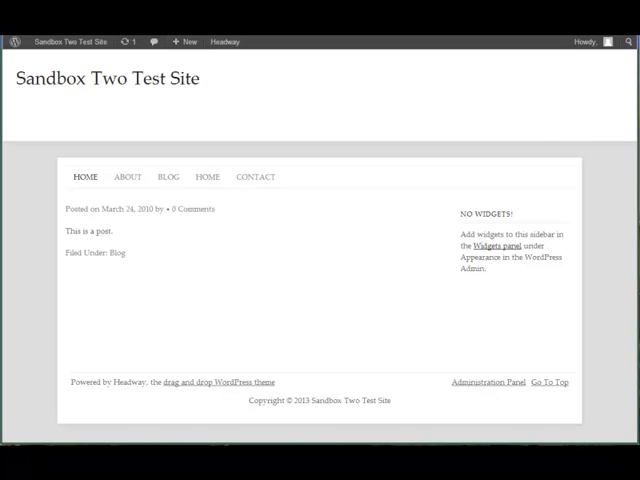
mouse_move(58, 164)
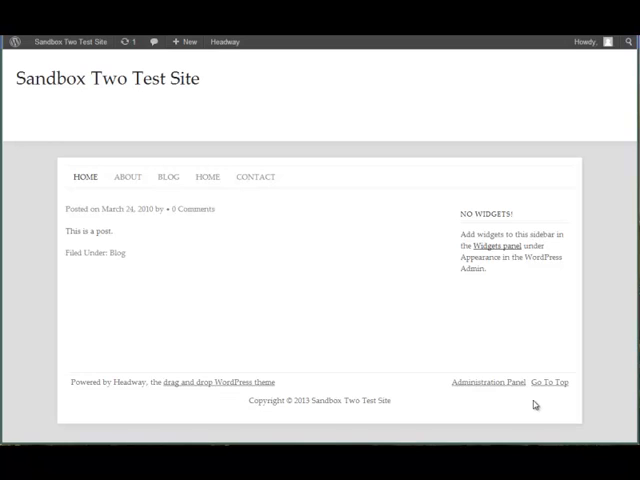
mouse_move(508, 312)
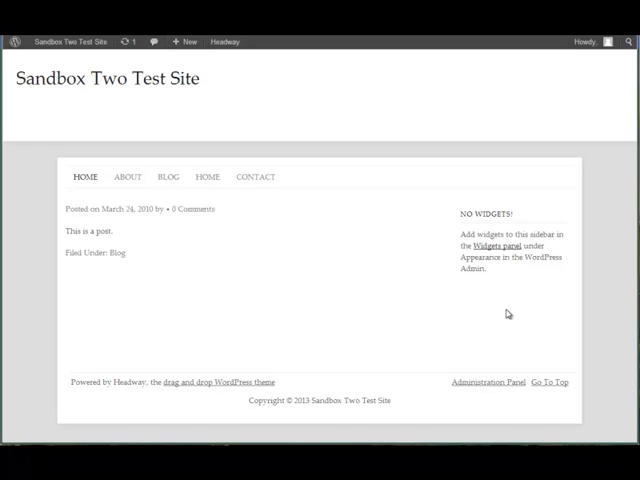
mouse_move(228, 296)
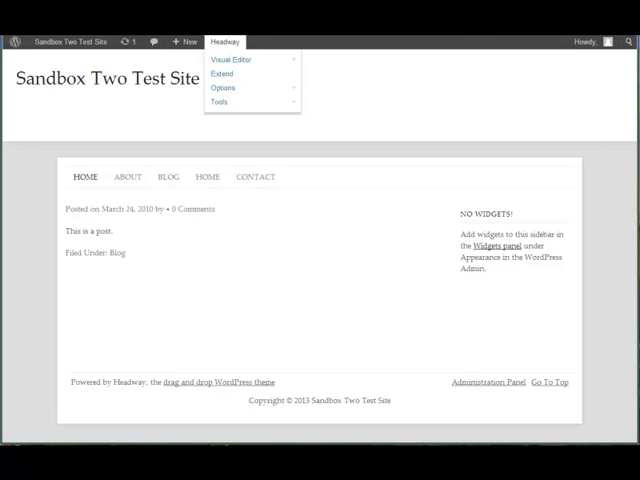
Visit the Visual Editor and return to the live site, where the footer now spans full width
left_click(232, 60)
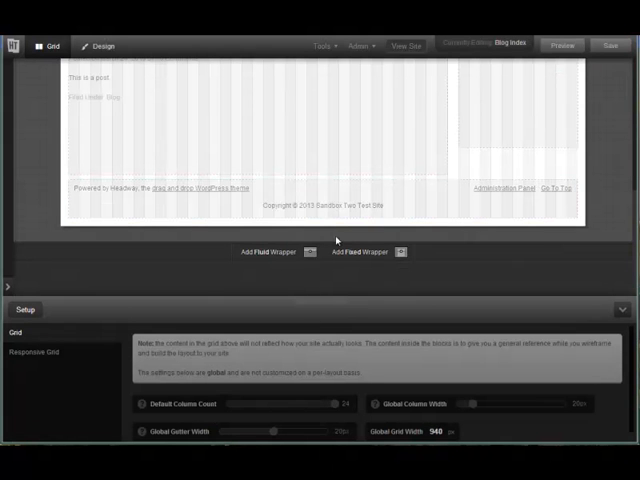
left_click(304, 252)
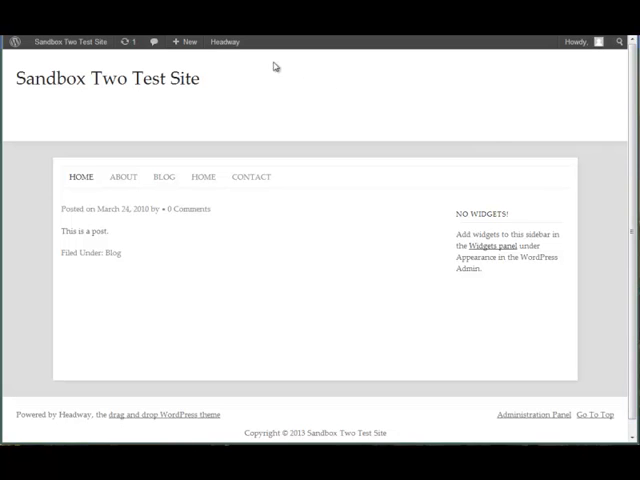
mouse_move(176, 432)
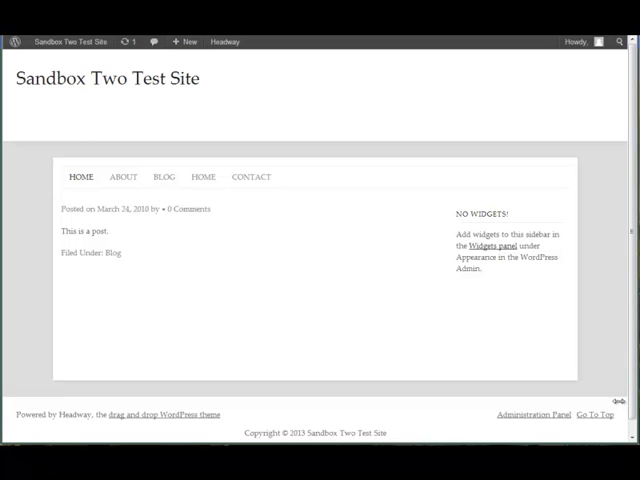
mouse_move(222, 180)
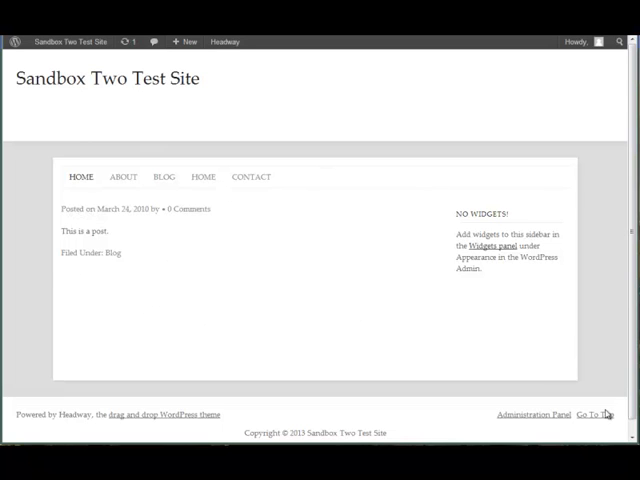
mouse_move(268, 258)
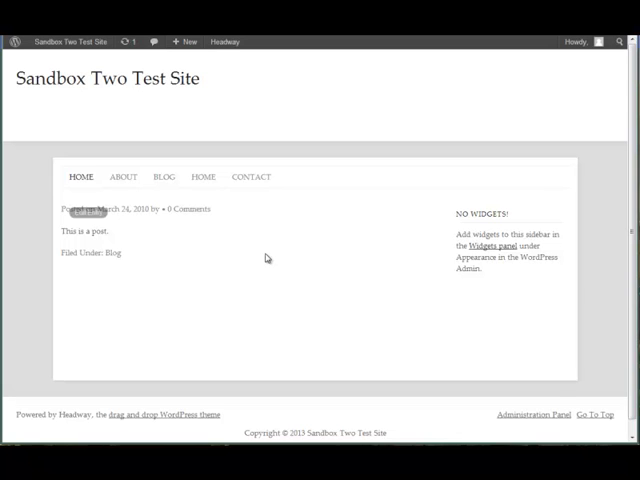
mouse_move(268, 258)
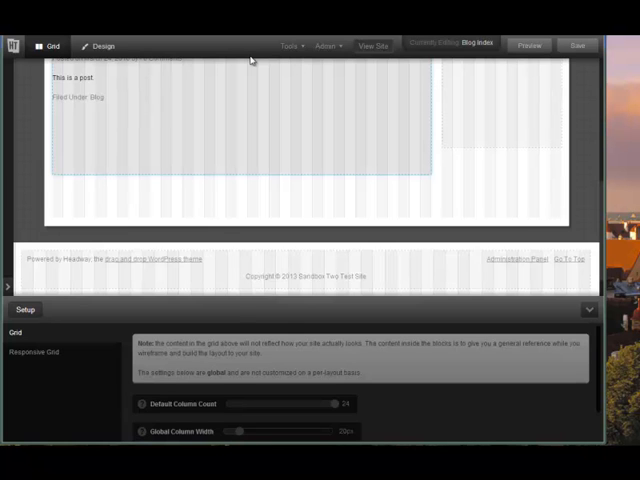
scroll("up", 3)
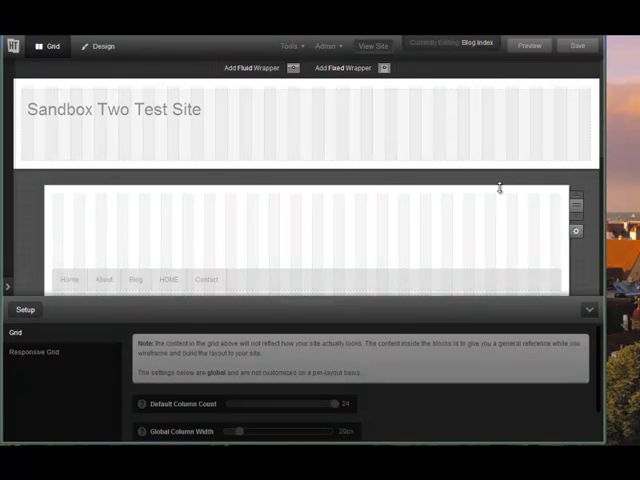
mouse_move(500, 256)
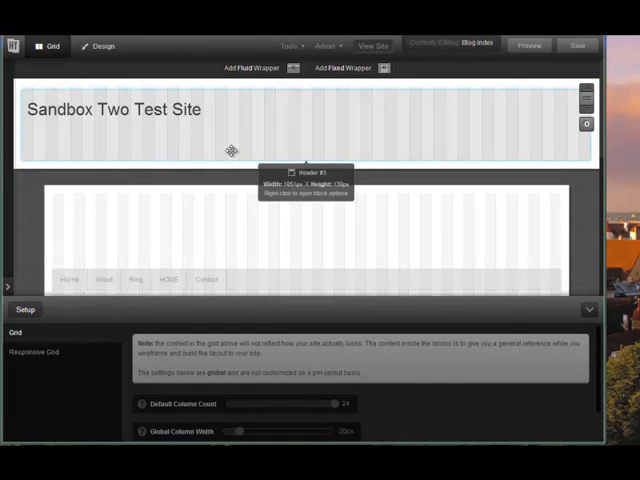
mouse_move(56, 202)
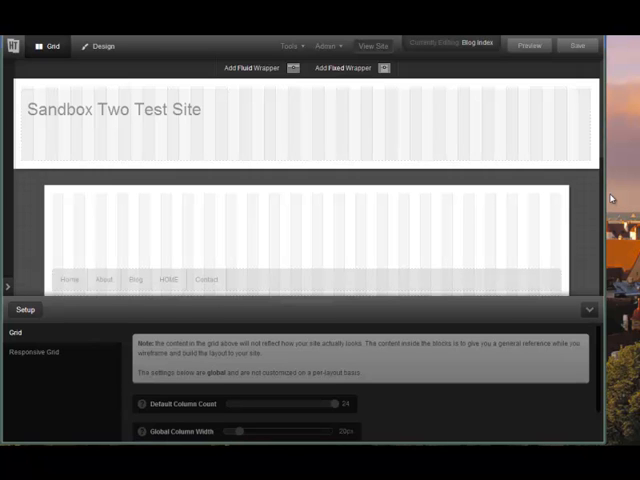
mouse_move(612, 200)
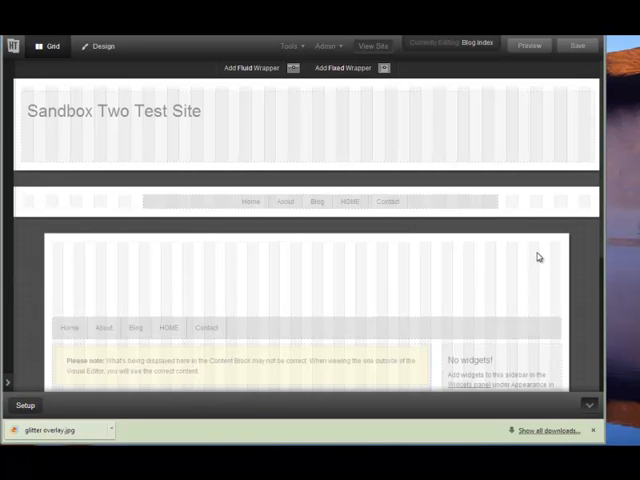
mouse_move(510, 130)
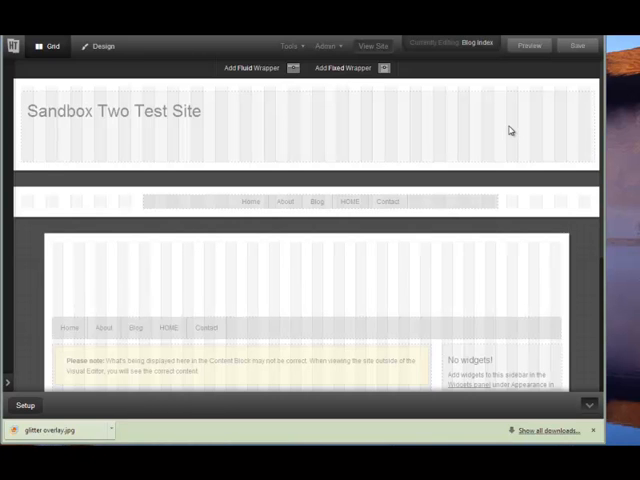
mouse_move(92, 204)
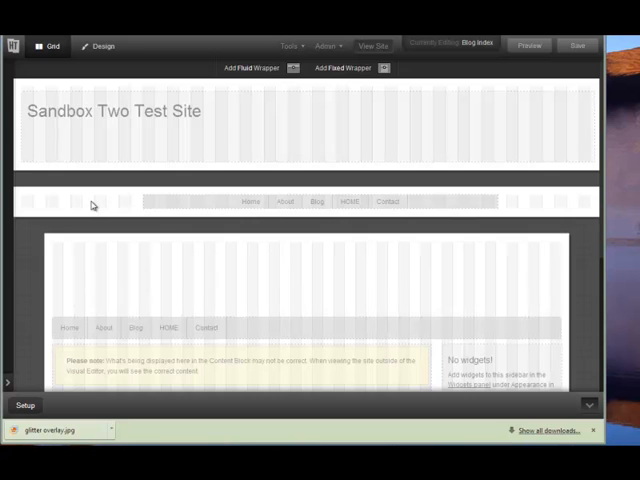
mouse_move(184, 208)
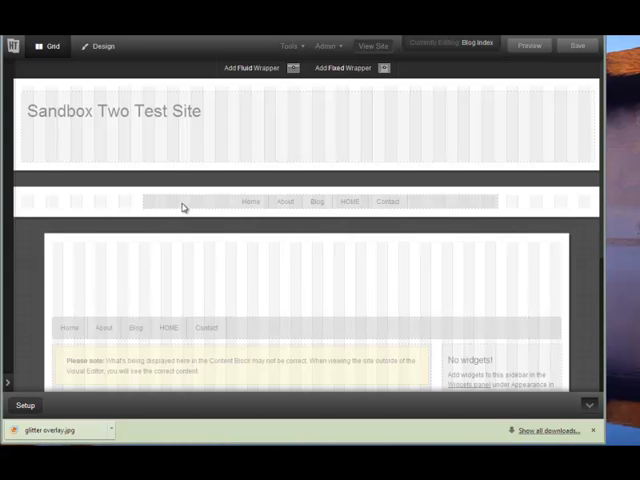
mouse_move(236, 218)
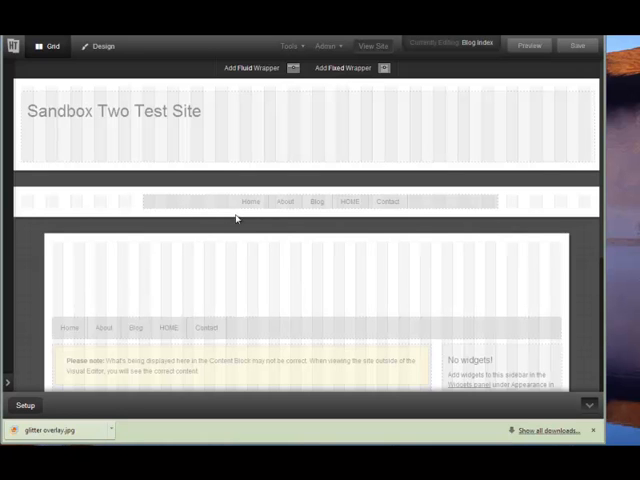
mouse_move(416, 240)
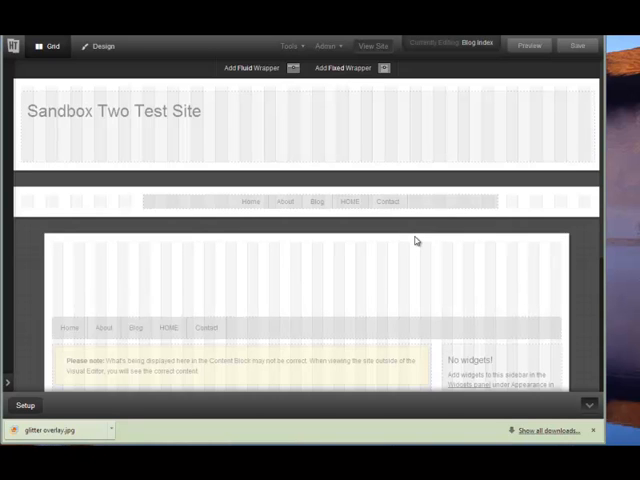
mouse_move(296, 268)
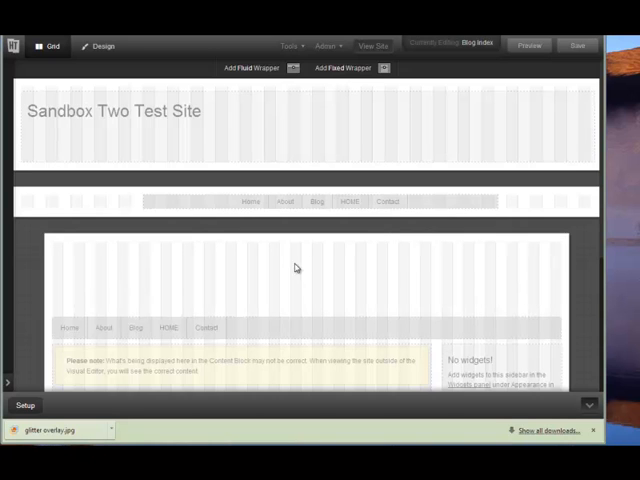
mouse_move(304, 256)
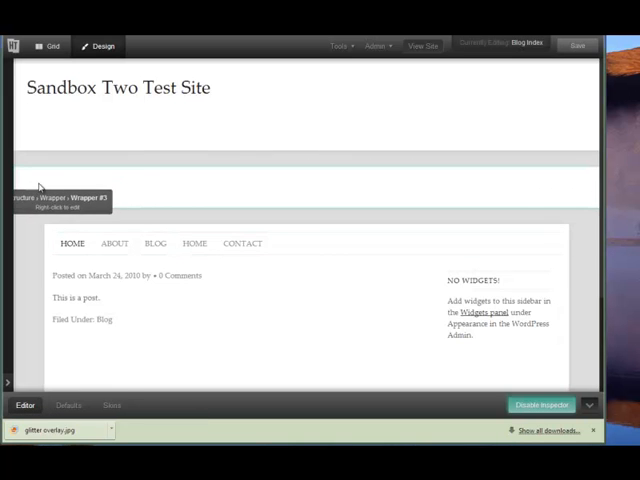
Edit Wrapper #1's own styling and expand its Background properties
right_click(42, 184)
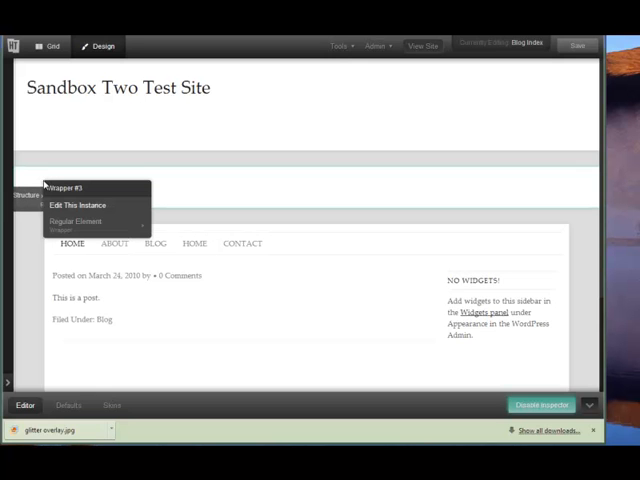
left_click(78, 204)
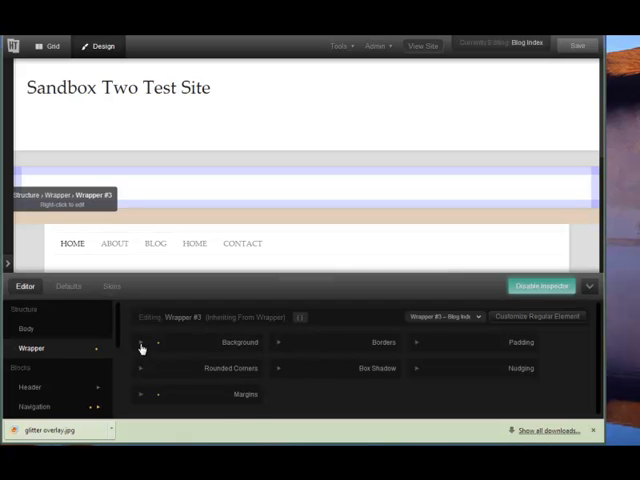
left_click(140, 342)
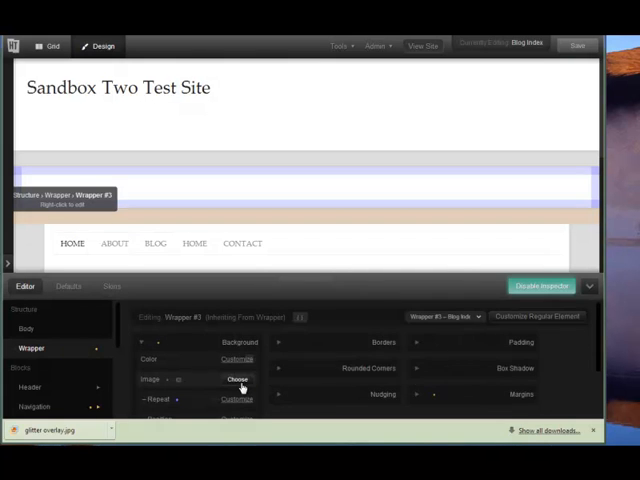
Set the red glitter image from the Media Library as the wrapper's background
left_click(236, 380)
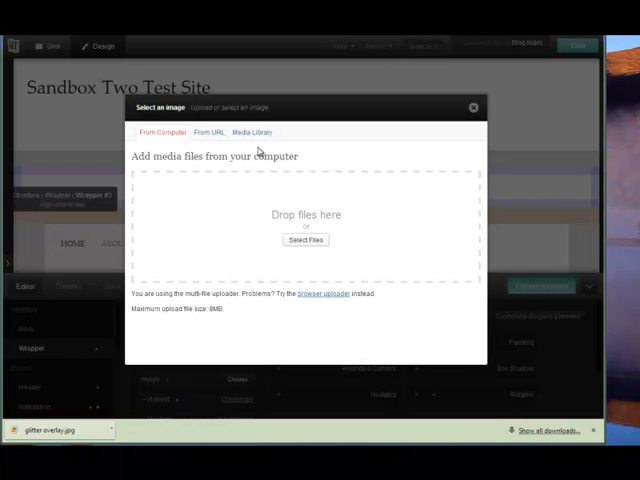
left_click(252, 132)
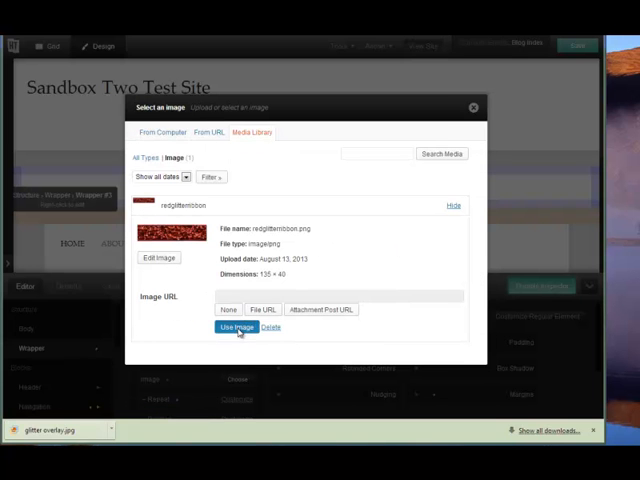
left_click(236, 328)
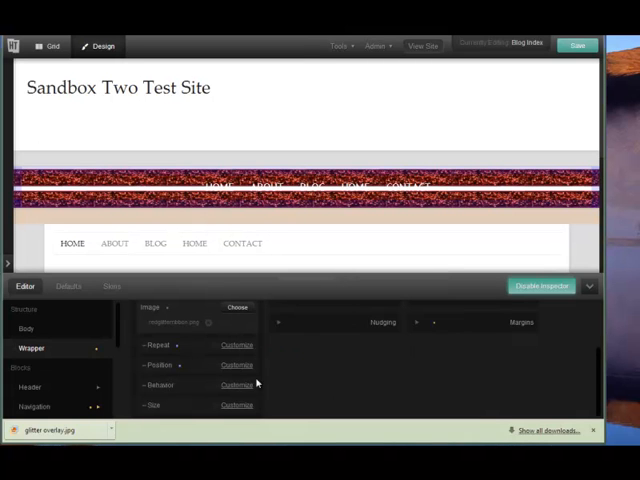
mouse_move(476, 246)
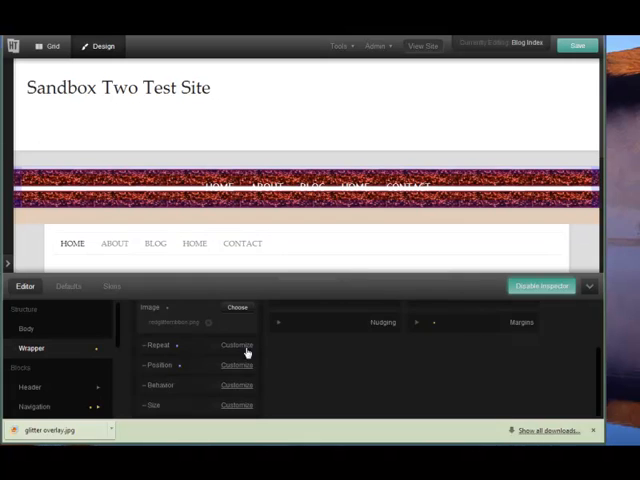
Set the background to Tile Horizontally and position it Center Center
left_click(230, 344)
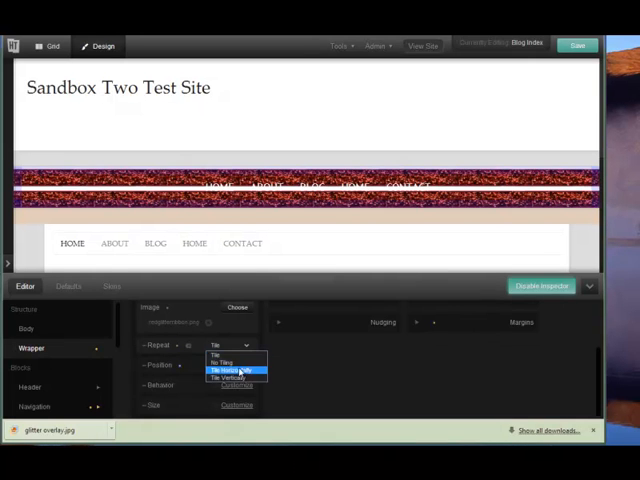
left_click(232, 370)
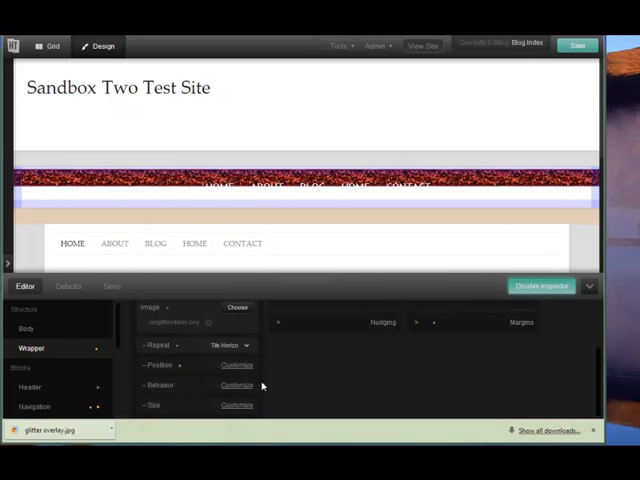
mouse_move(312, 188)
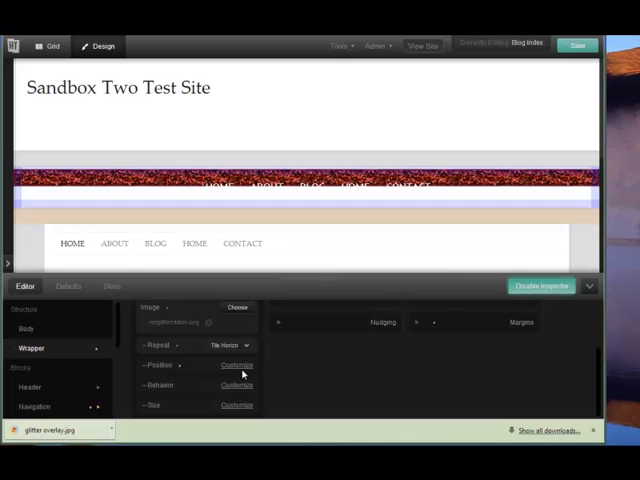
left_click(230, 364)
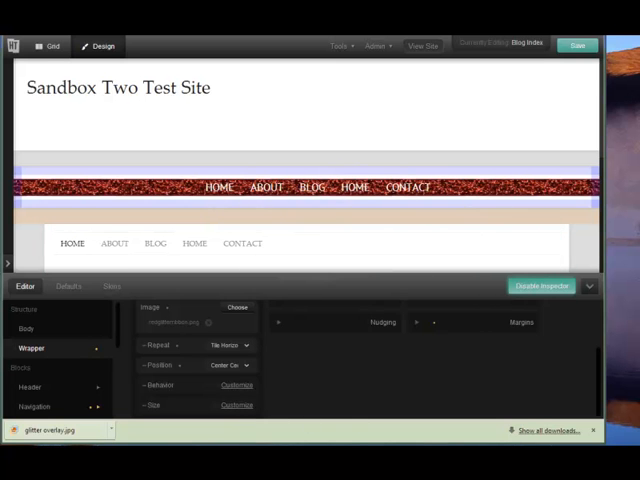
mouse_move(402, 400)
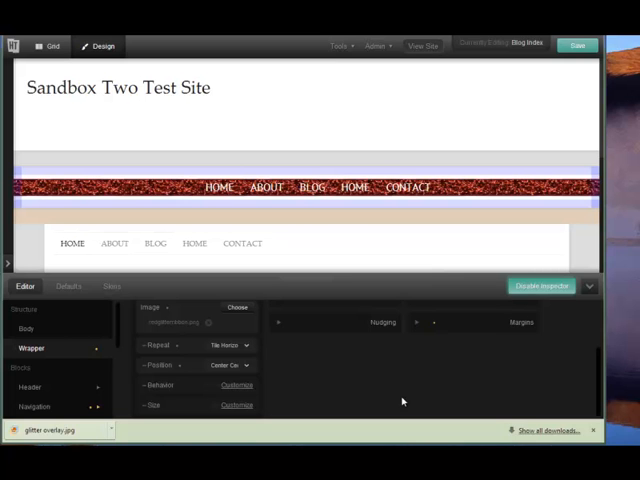
mouse_move(536, 200)
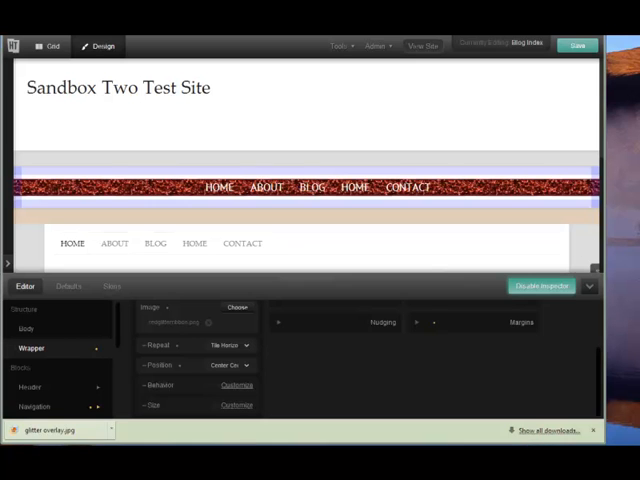
mouse_move(180, 136)
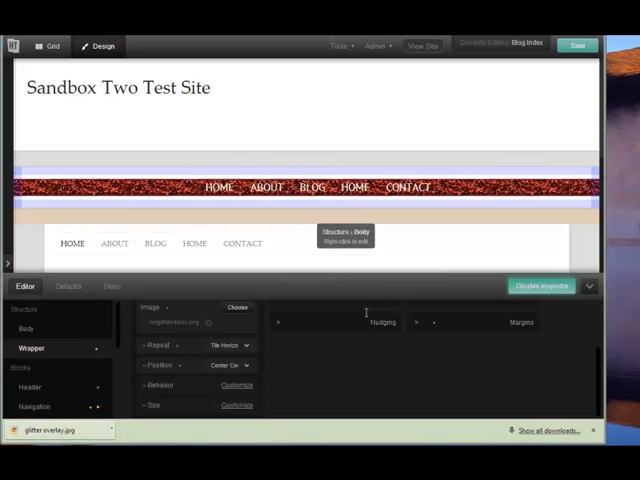
mouse_move(360, 188)
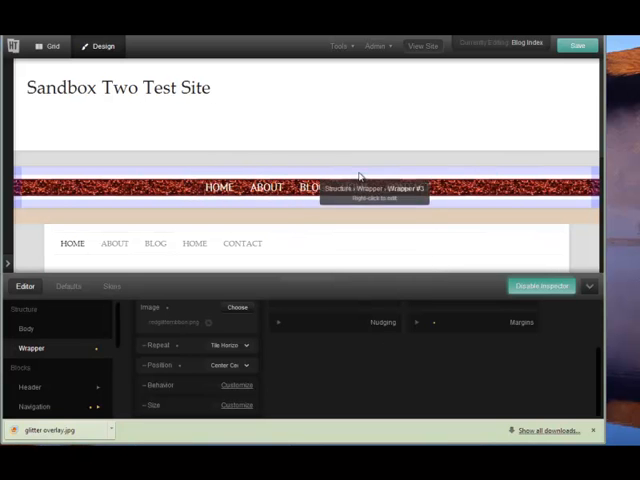
mouse_move(426, 340)
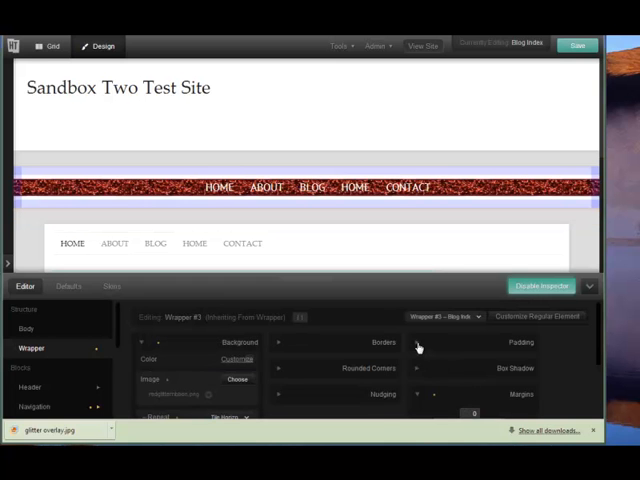
Expand the wrapper's Padding group to reduce the space around the menu
left_click(520, 342)
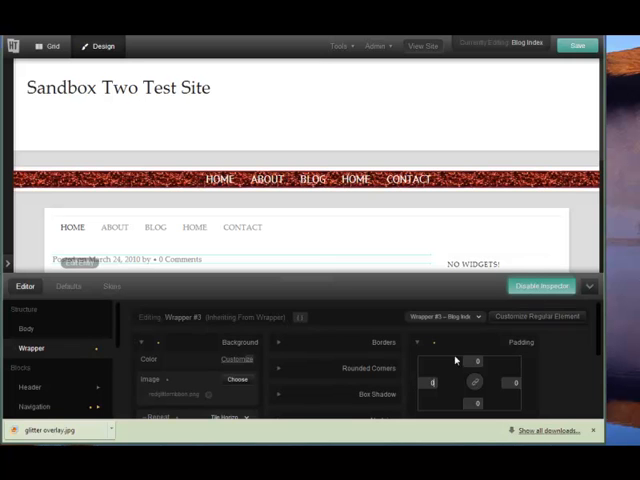
mouse_move(458, 348)
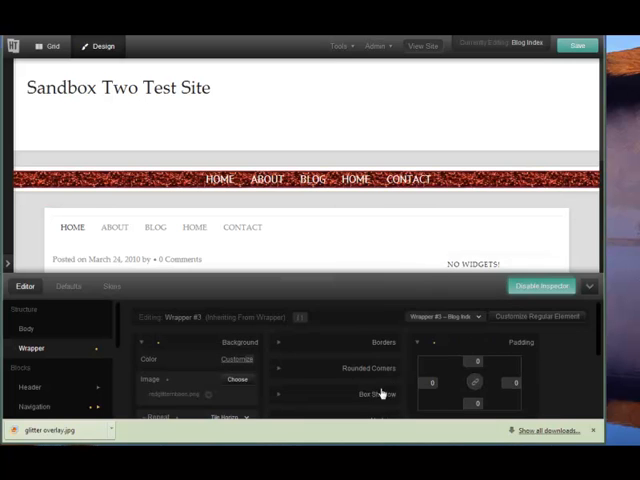
Set the wrapper's positioning Method to Relative so it can be offset upward
scroll("down", 3)
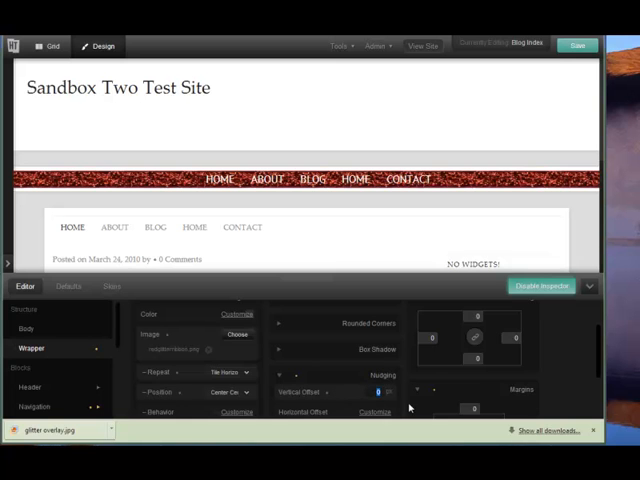
scroll("down", 3)
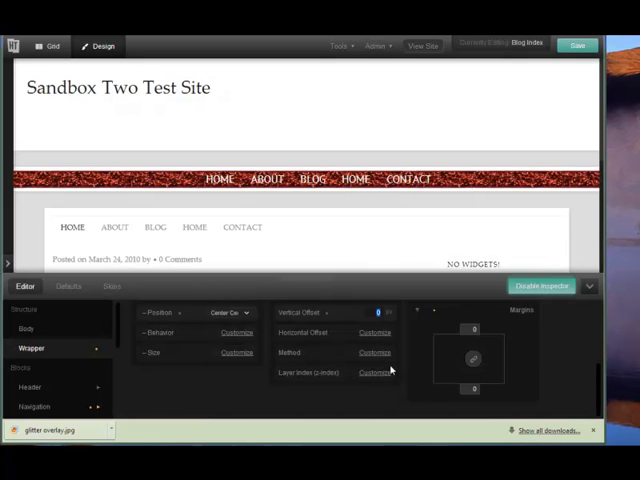
left_click(366, 352)
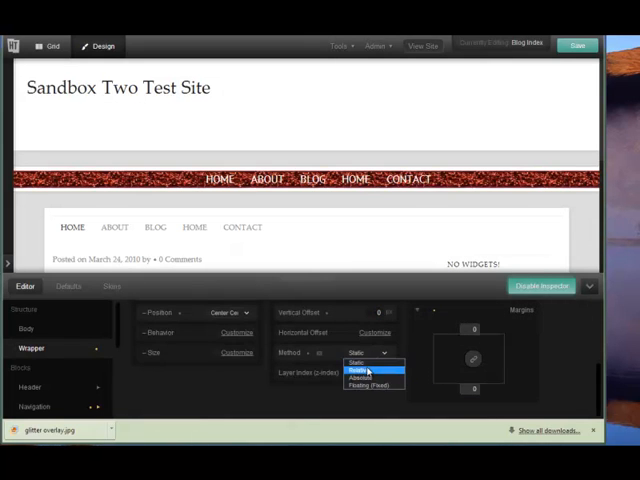
left_click(360, 368)
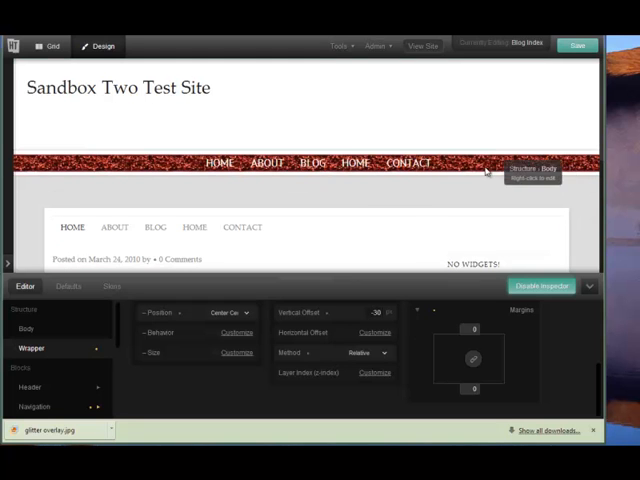
mouse_move(120, 216)
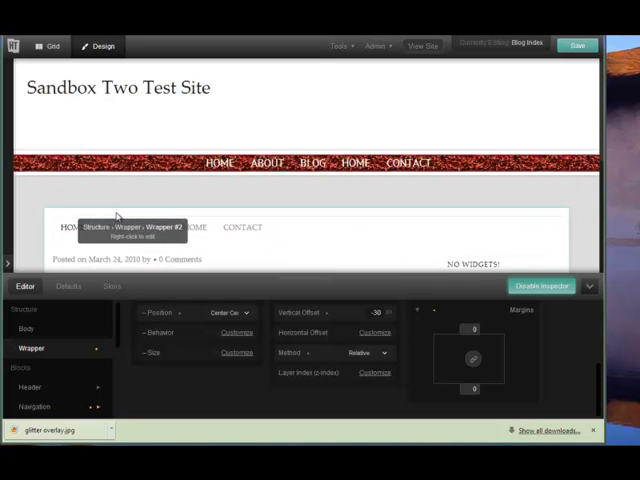
mouse_move(376, 200)
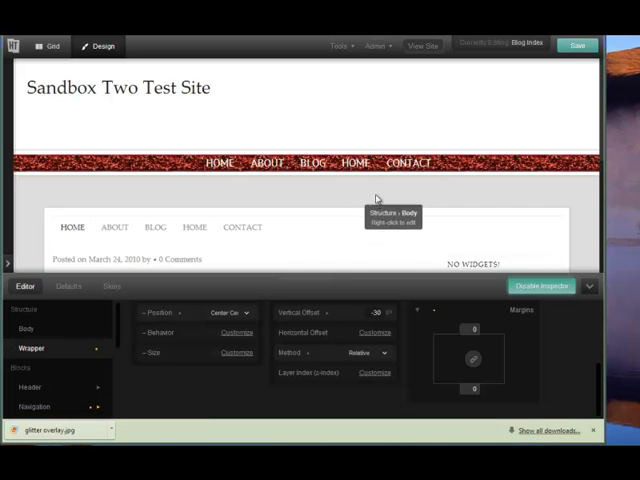
mouse_move(450, 130)
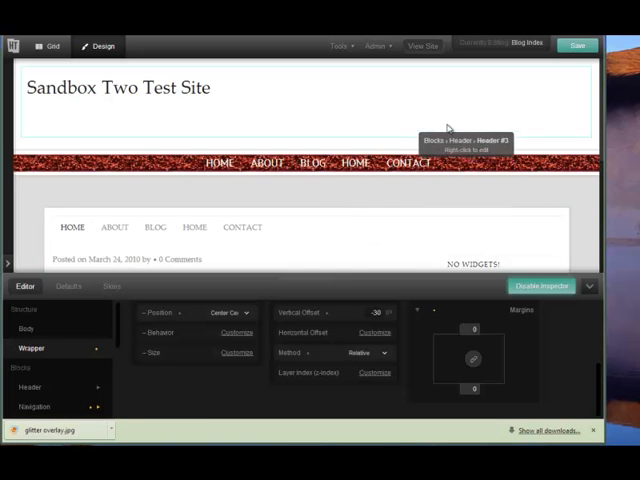